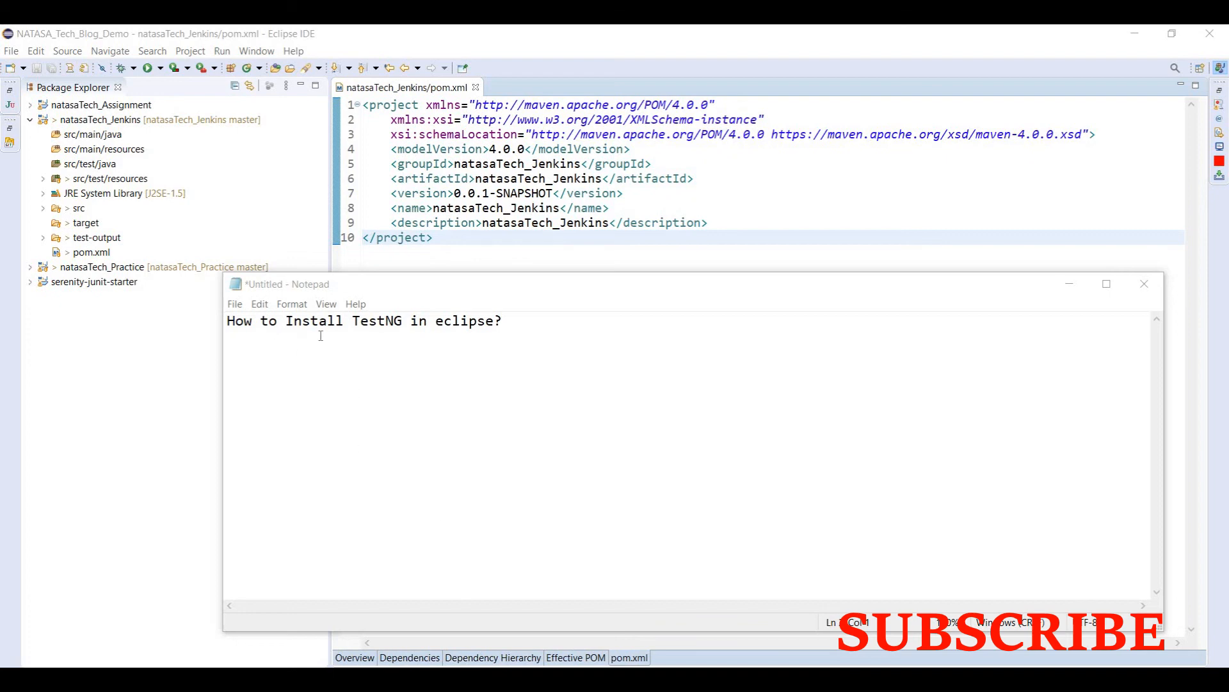
mouse_move(327, 212)
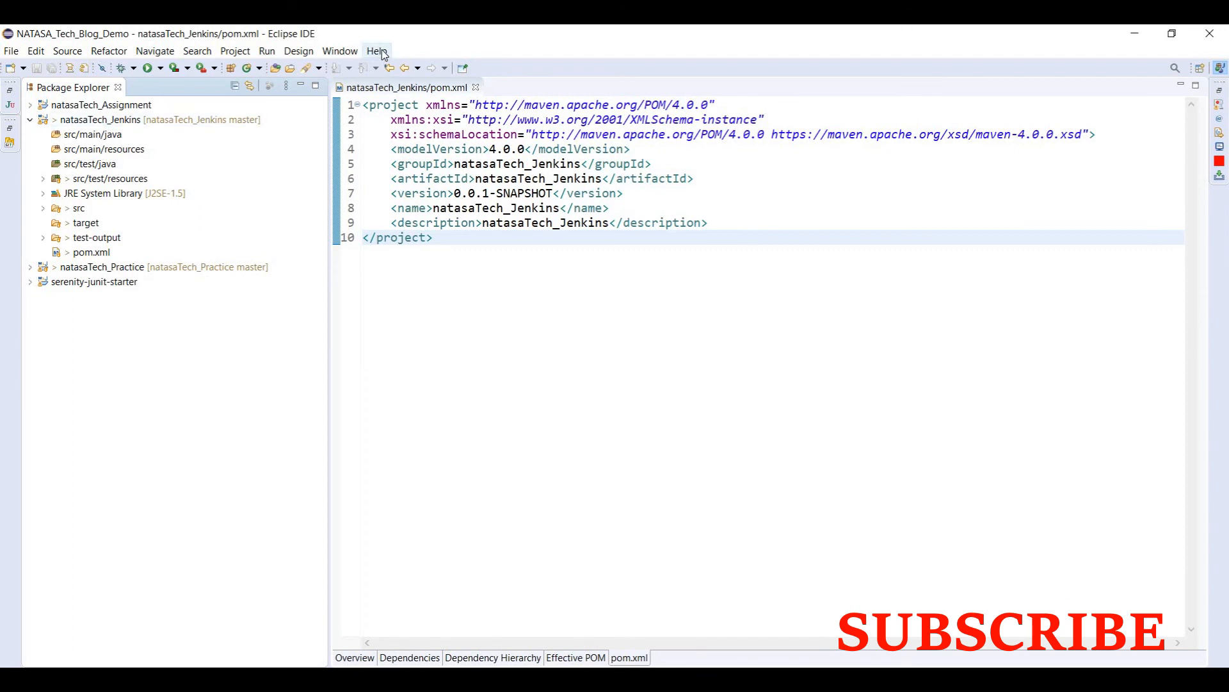
- From the Help menu, start Install New Software and begin adding a software site
click(376, 50)
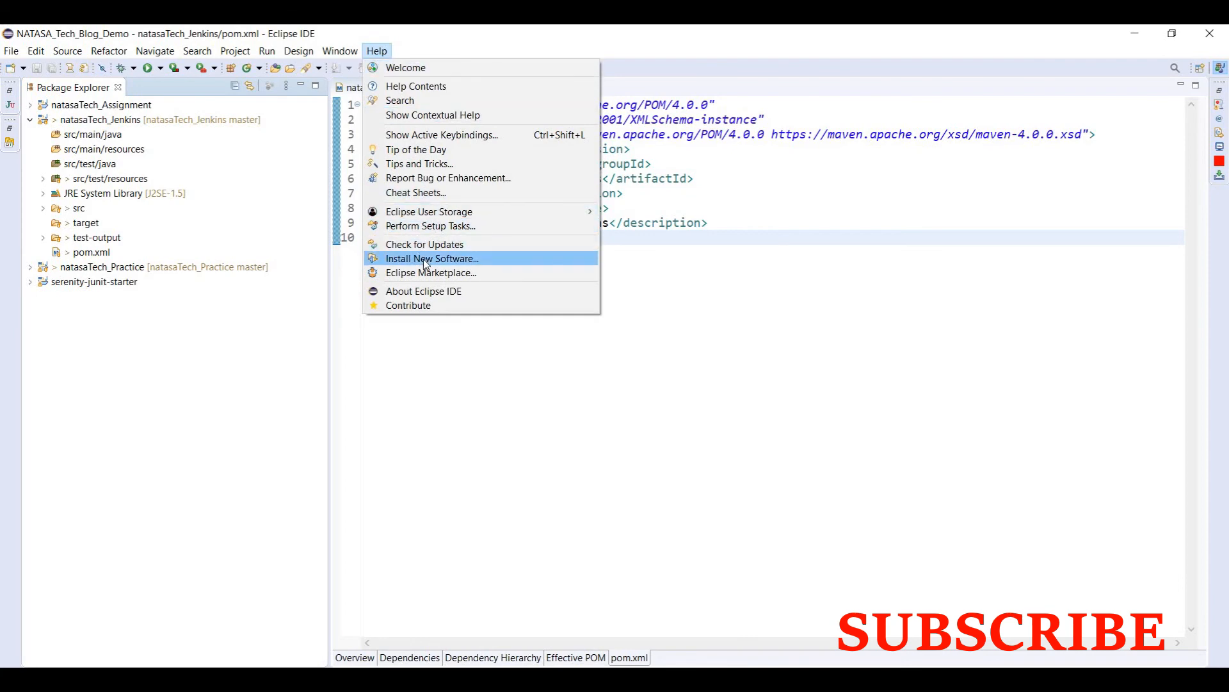
click(433, 258)
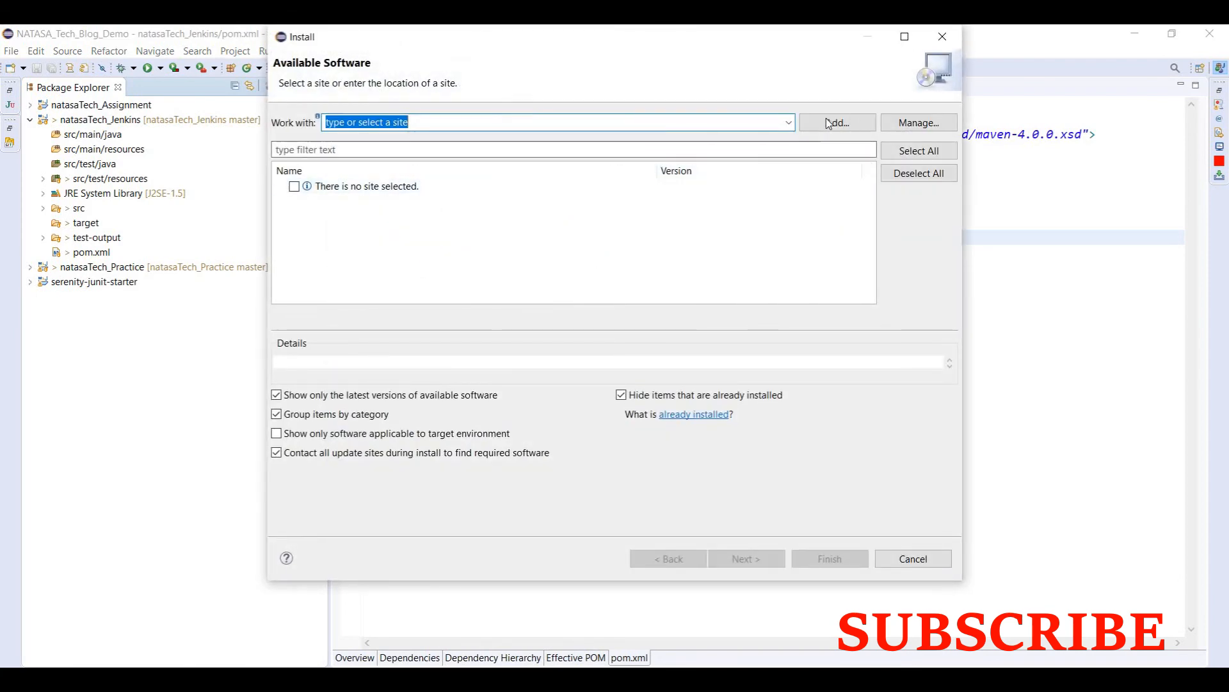
click(835, 122)
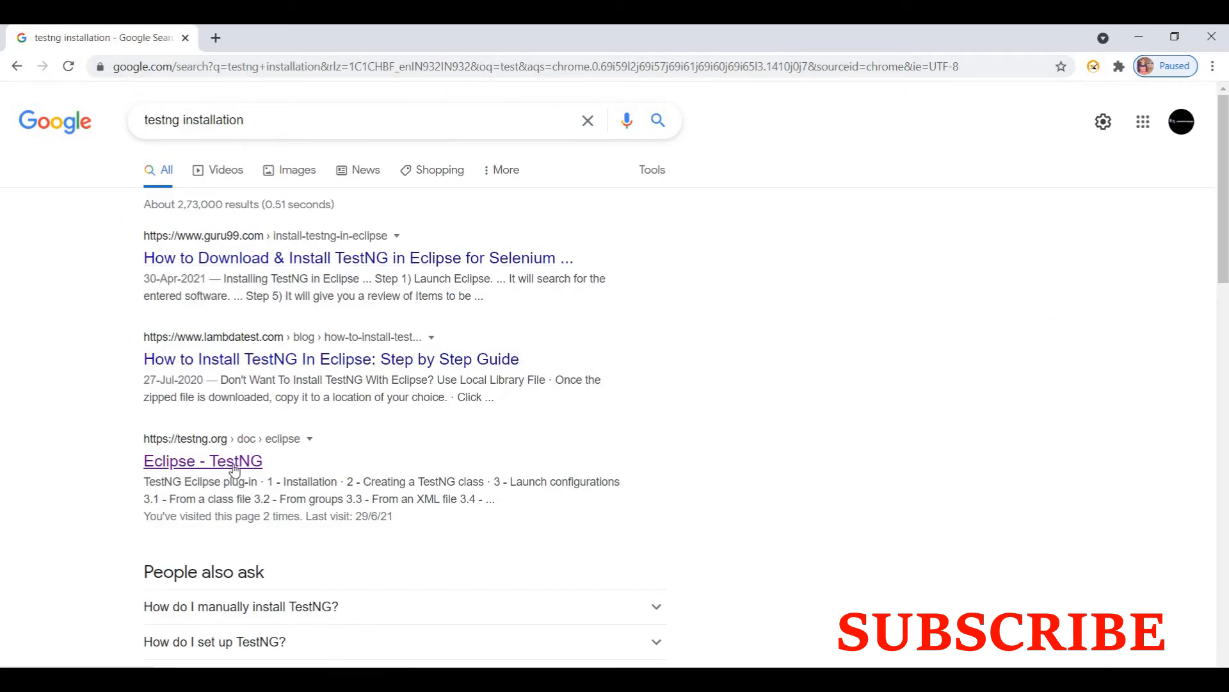
- Open the 'Eclipse - TestNG' search result in a new tab and go to Download
right_click(202, 460)
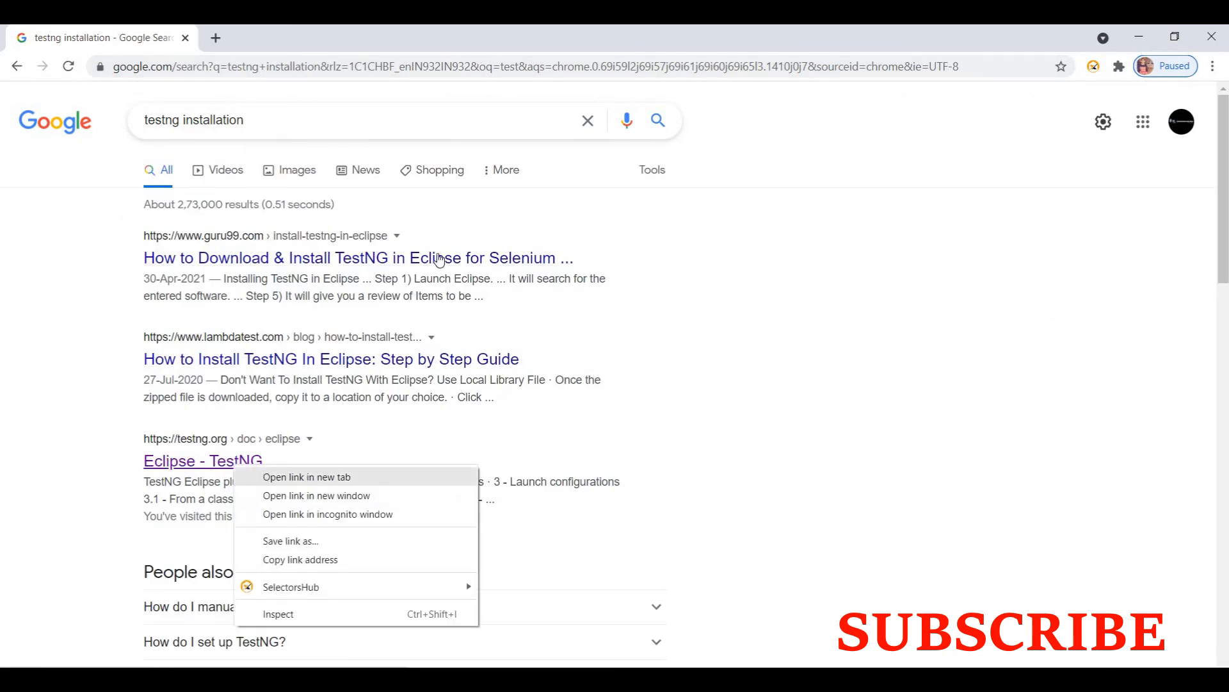
click(306, 476)
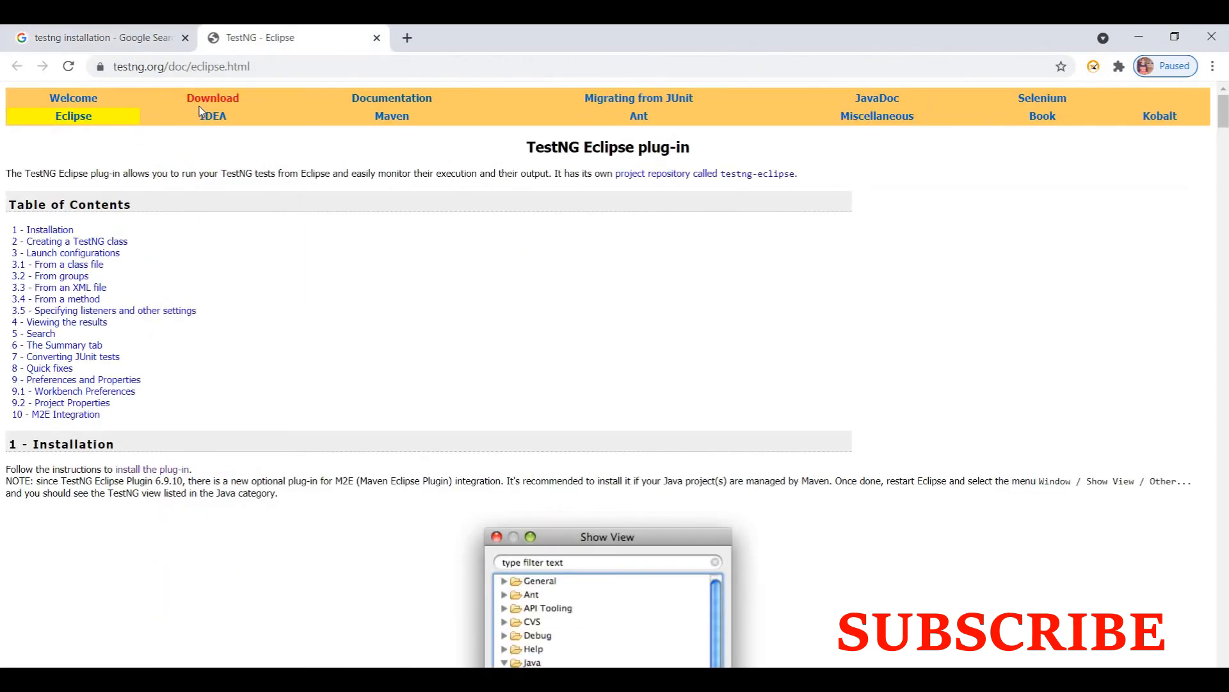
click(213, 98)
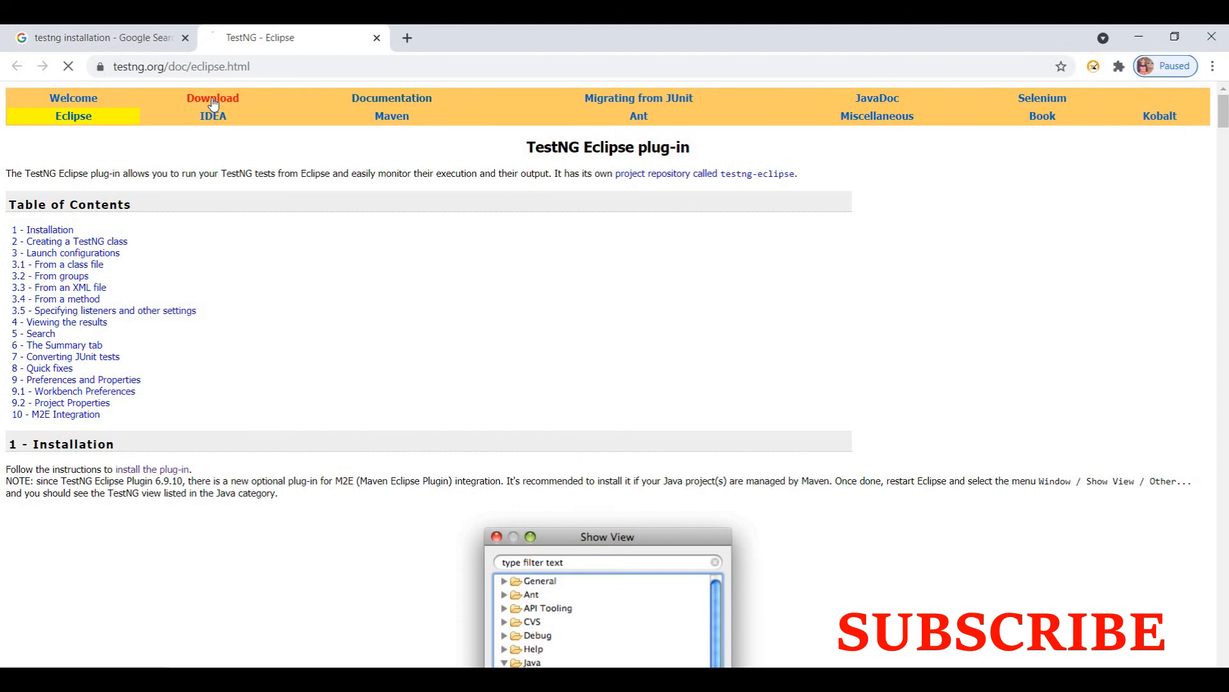
- Open the TestNG Eclipse update site page and copy its URL from the address bar
click(212, 98)
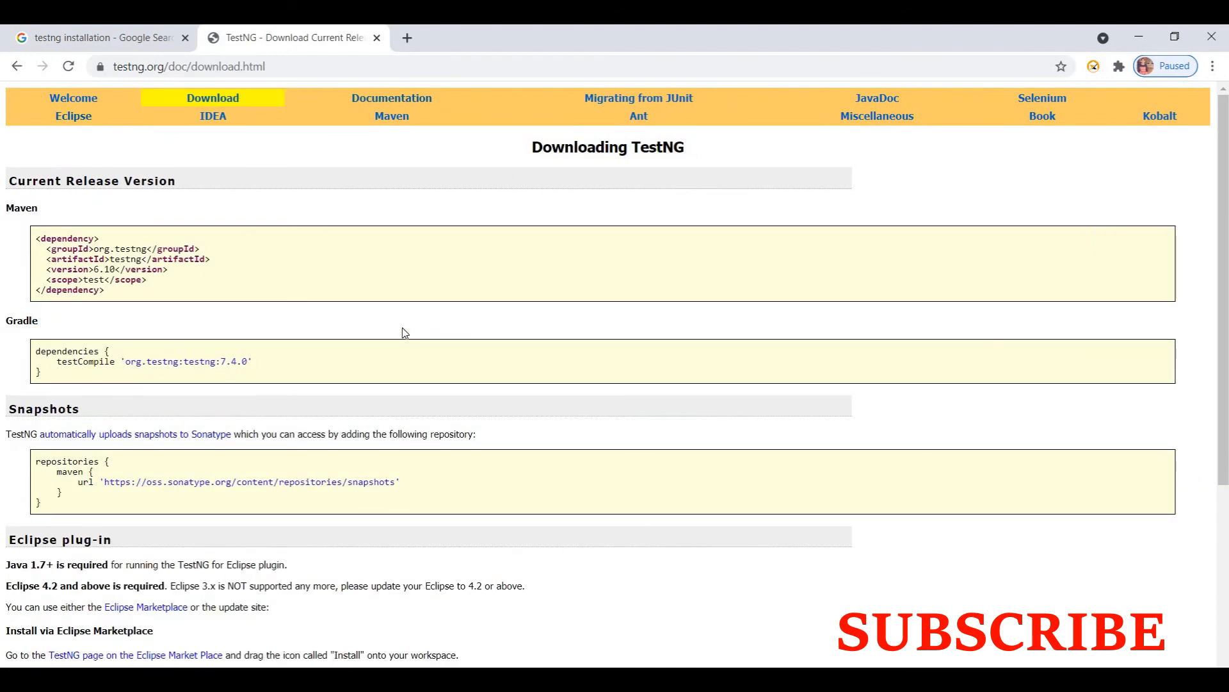
scroll(down, 3)
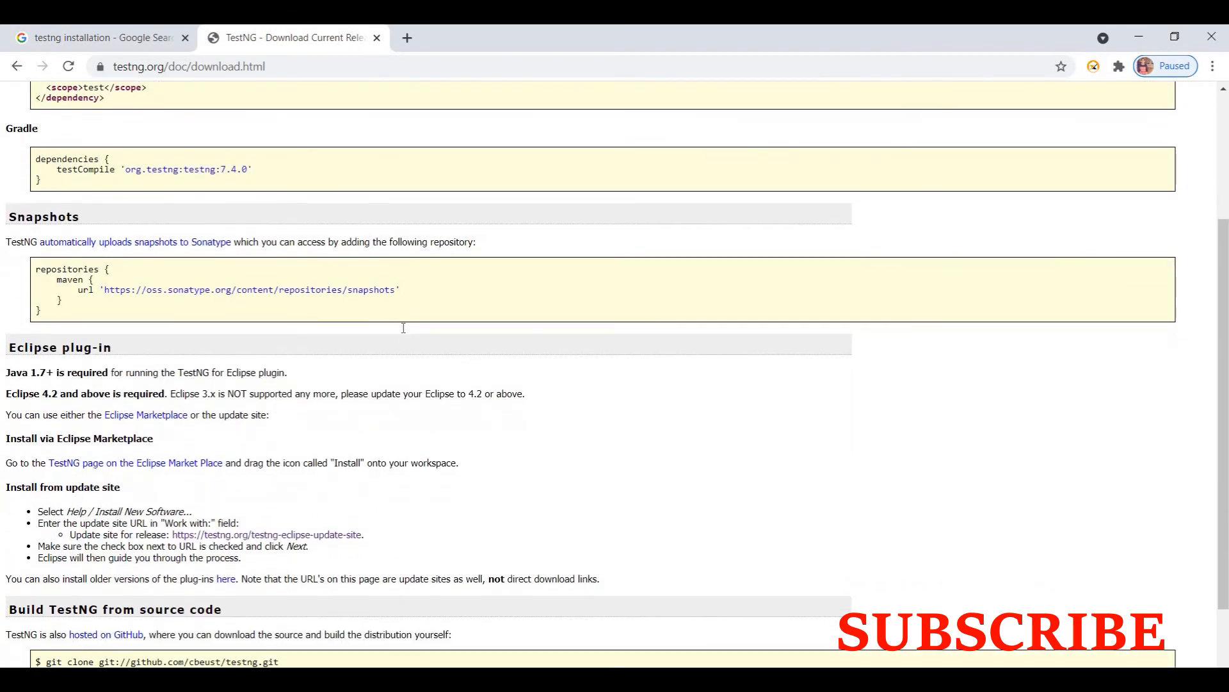
scroll(down, 3)
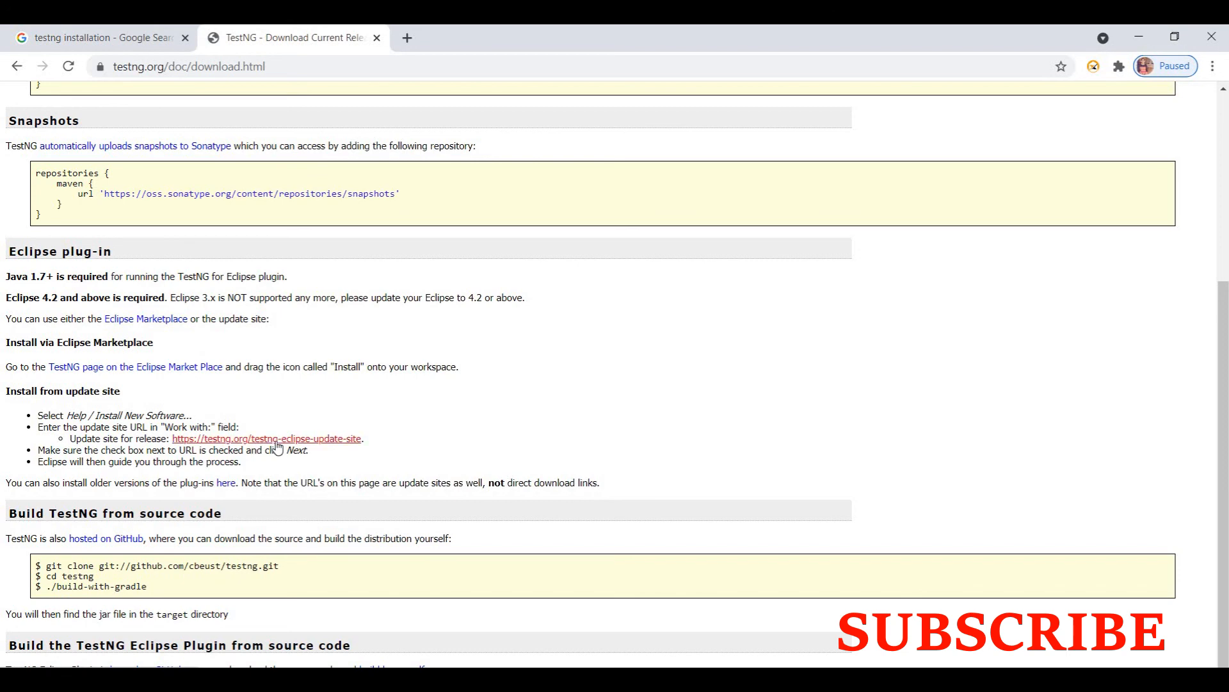
click(266, 438)
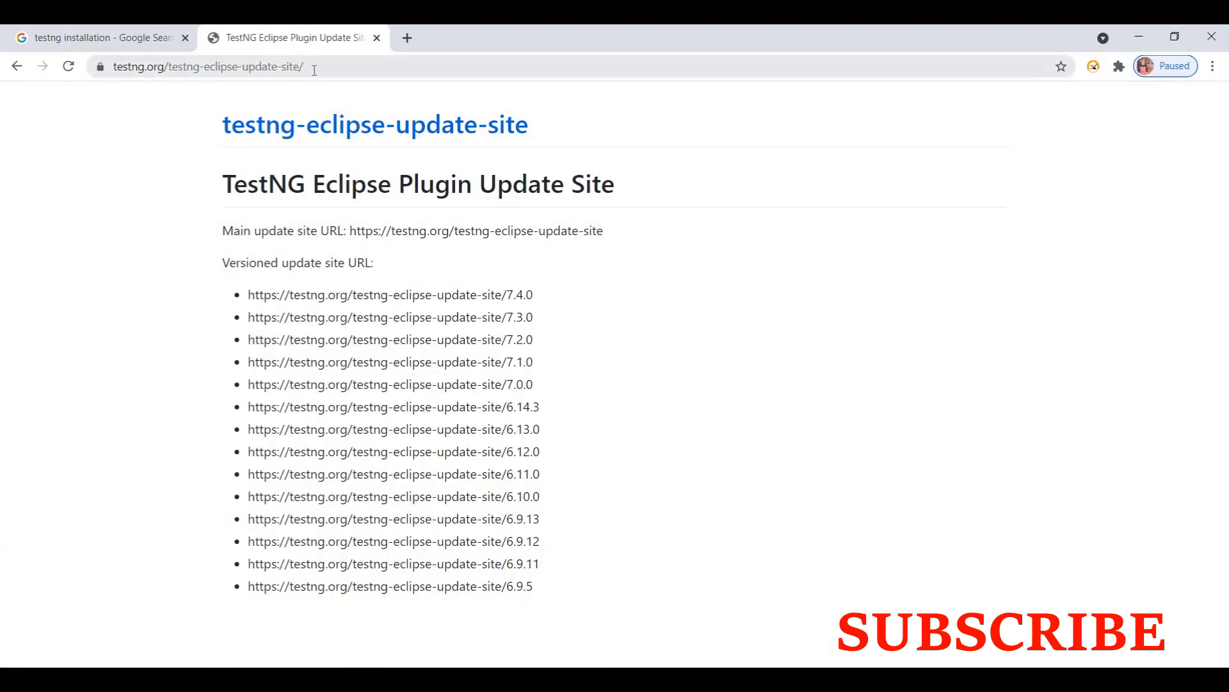
click(208, 66)
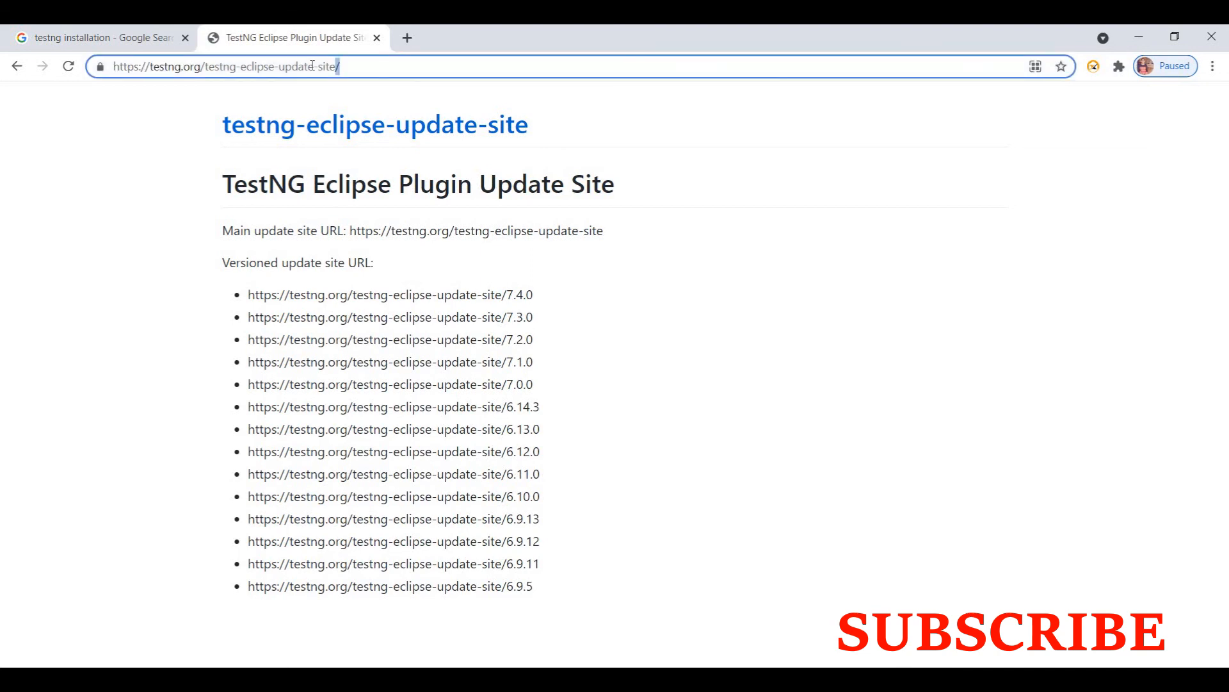
click(227, 66)
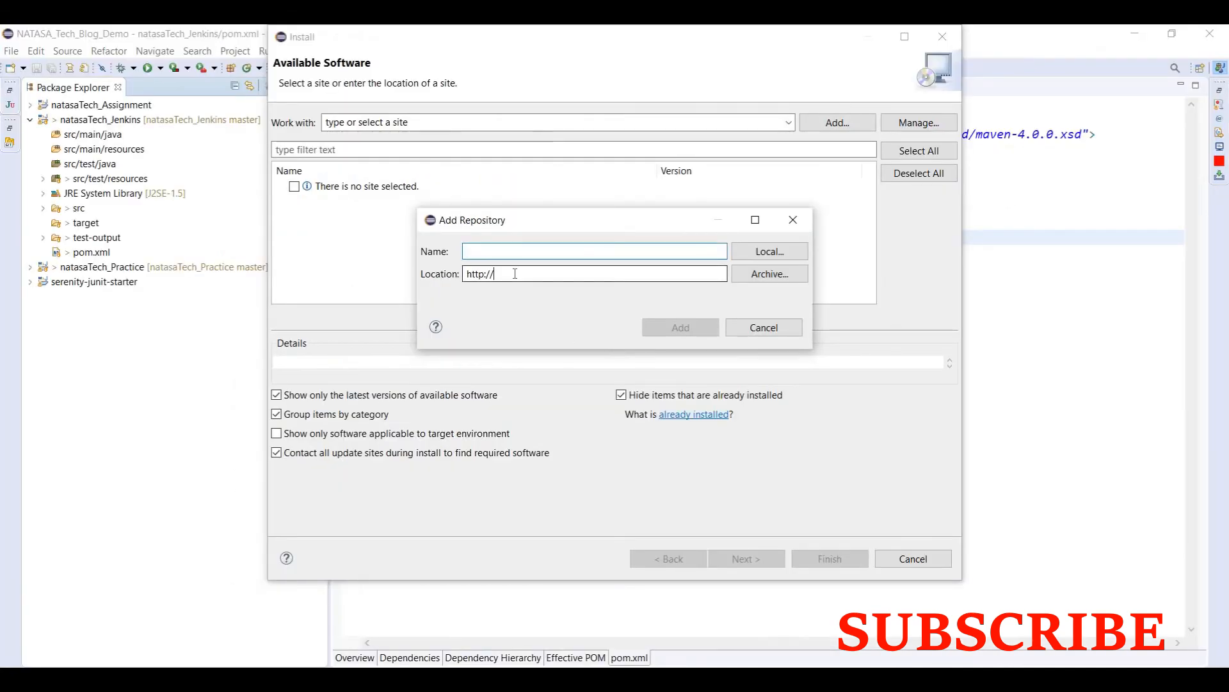
text(https://testng.org/testng-eclipse-update-site/)
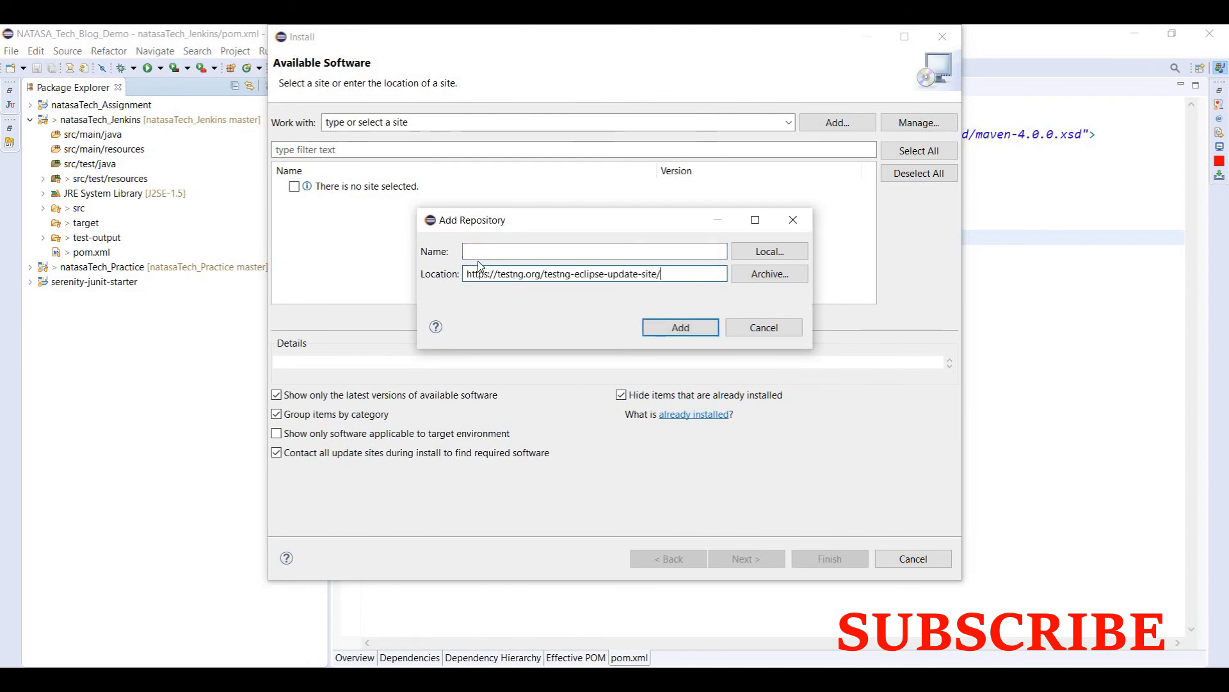
text(TestNG)
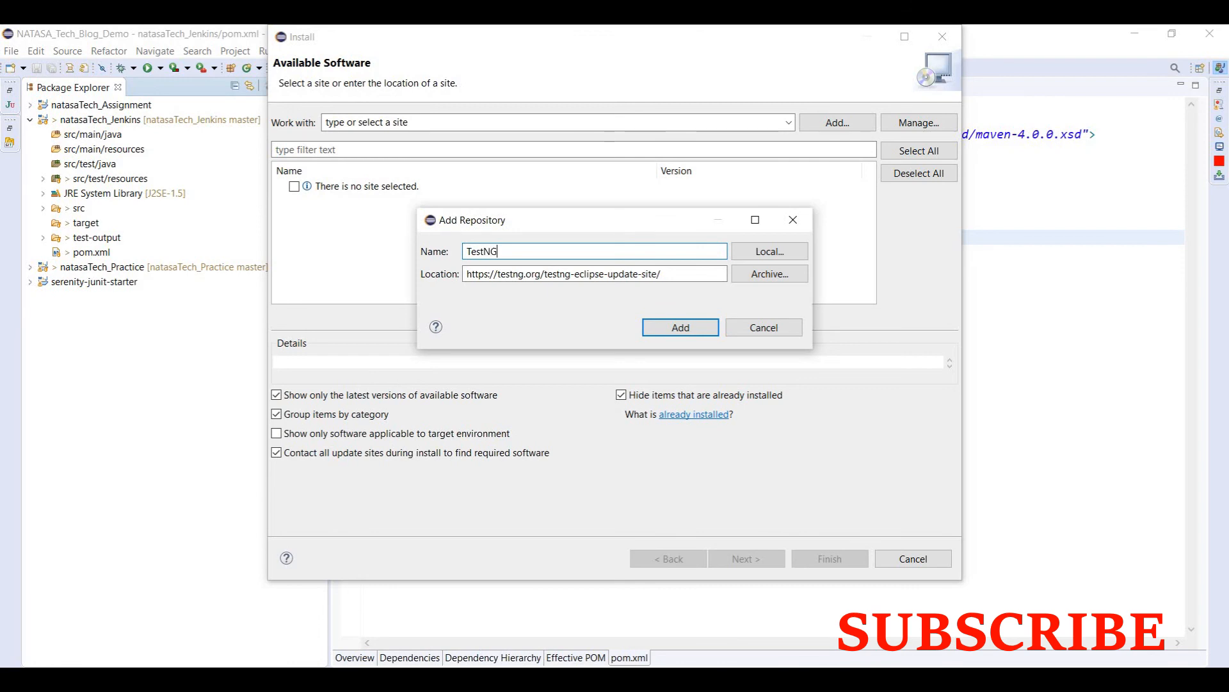
click(679, 327)
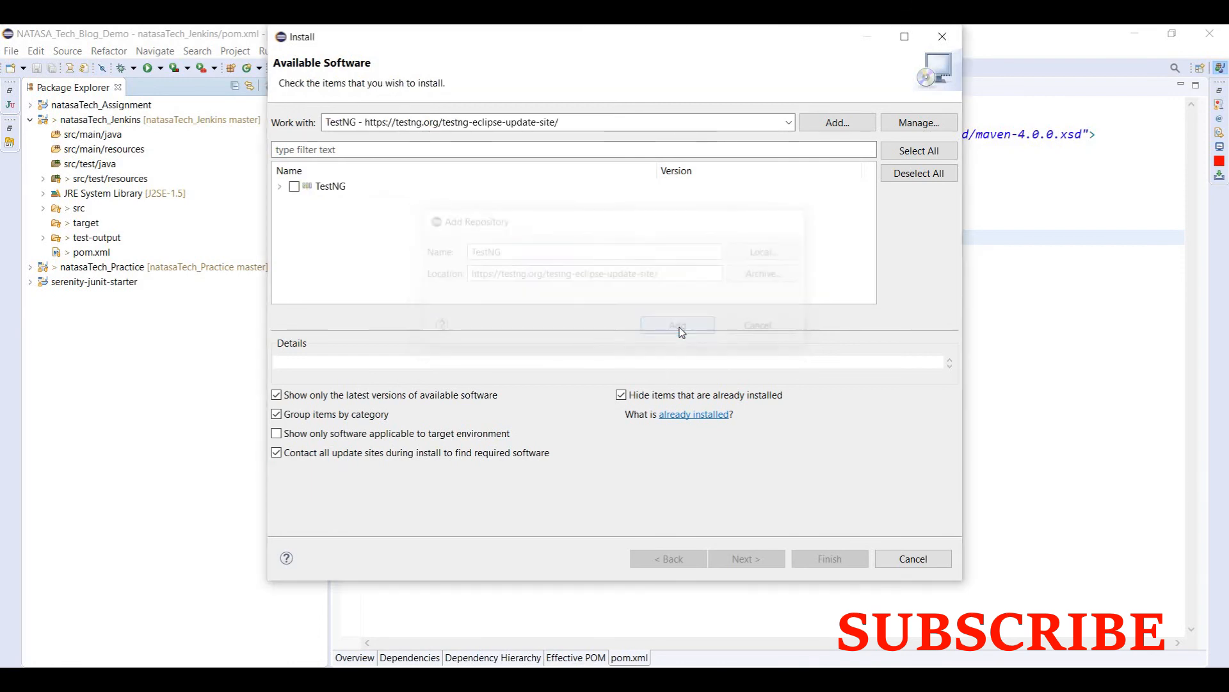
- Check the TestNG category to select its three features and proceed past install details
click(676, 325)
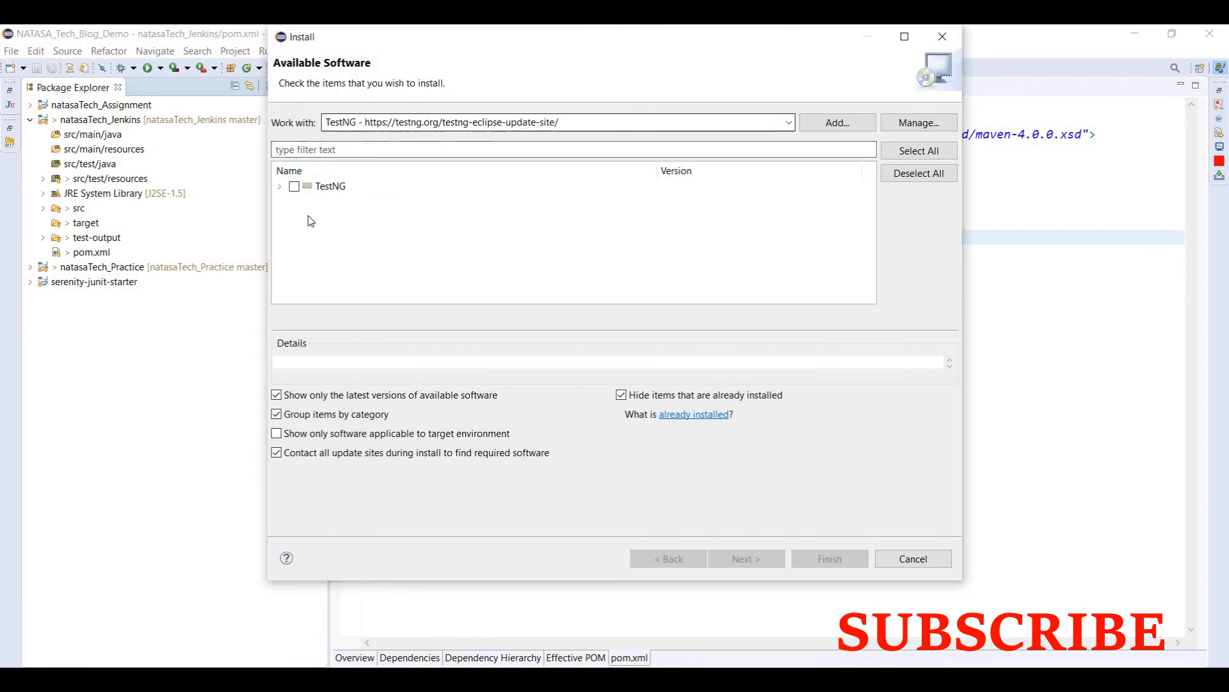
click(329, 186)
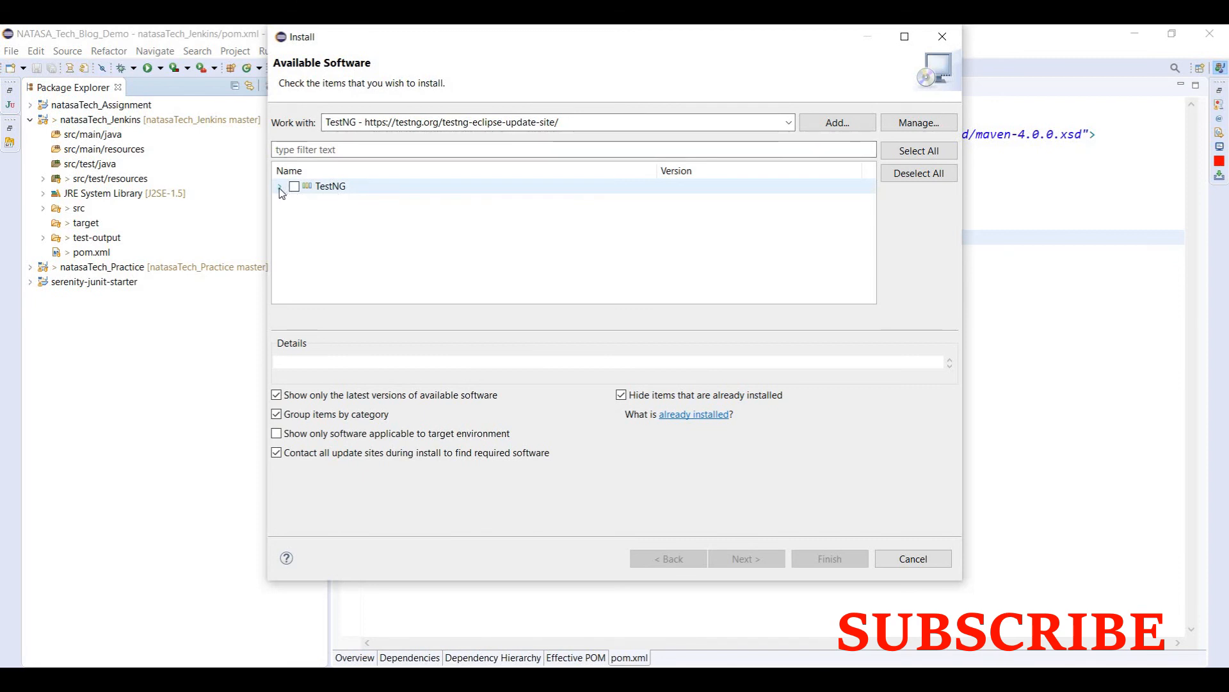
click(279, 186)
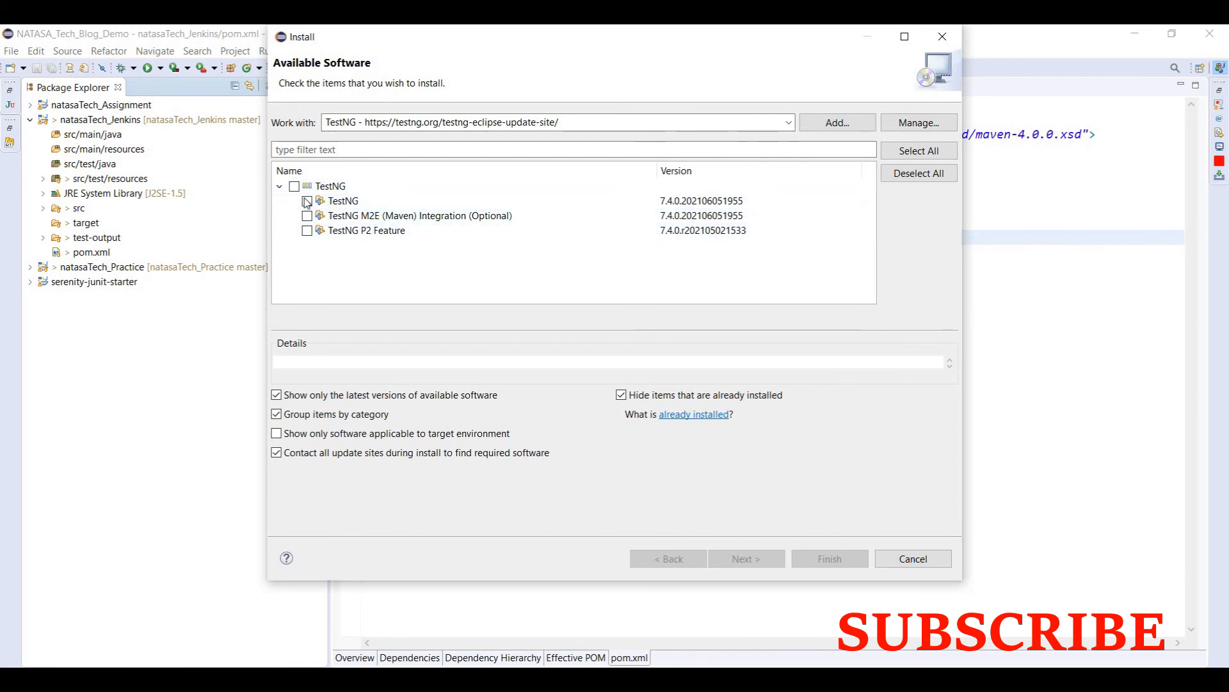
click(294, 186)
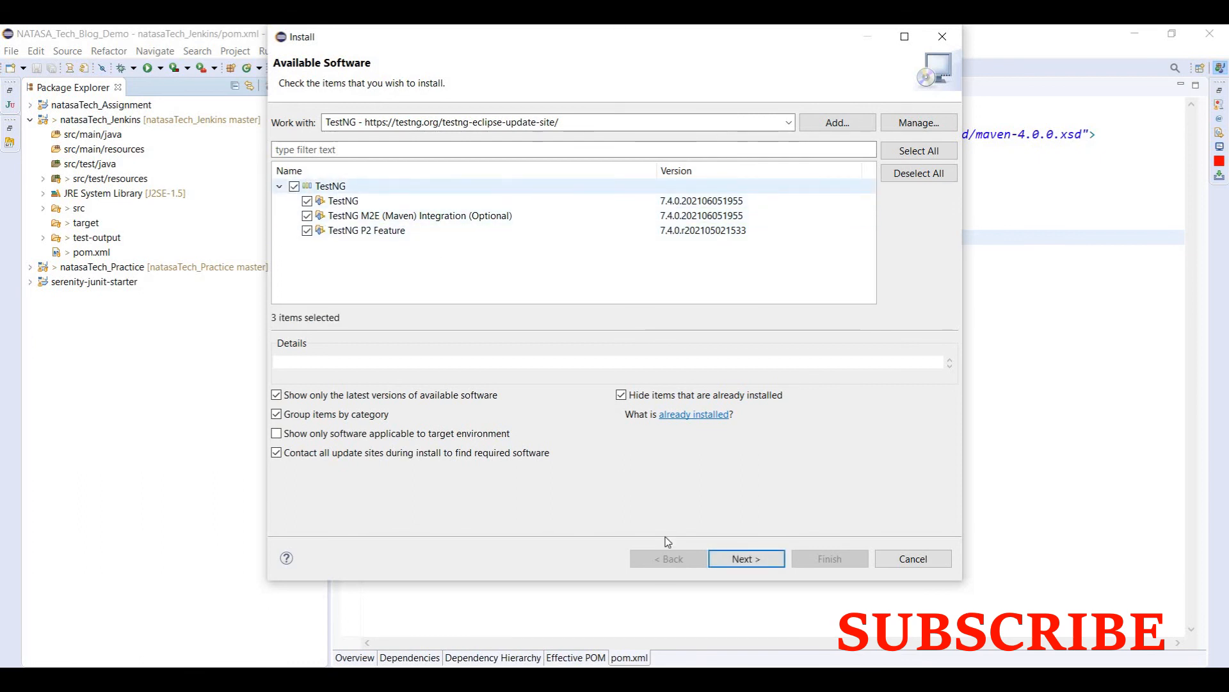
click(745, 559)
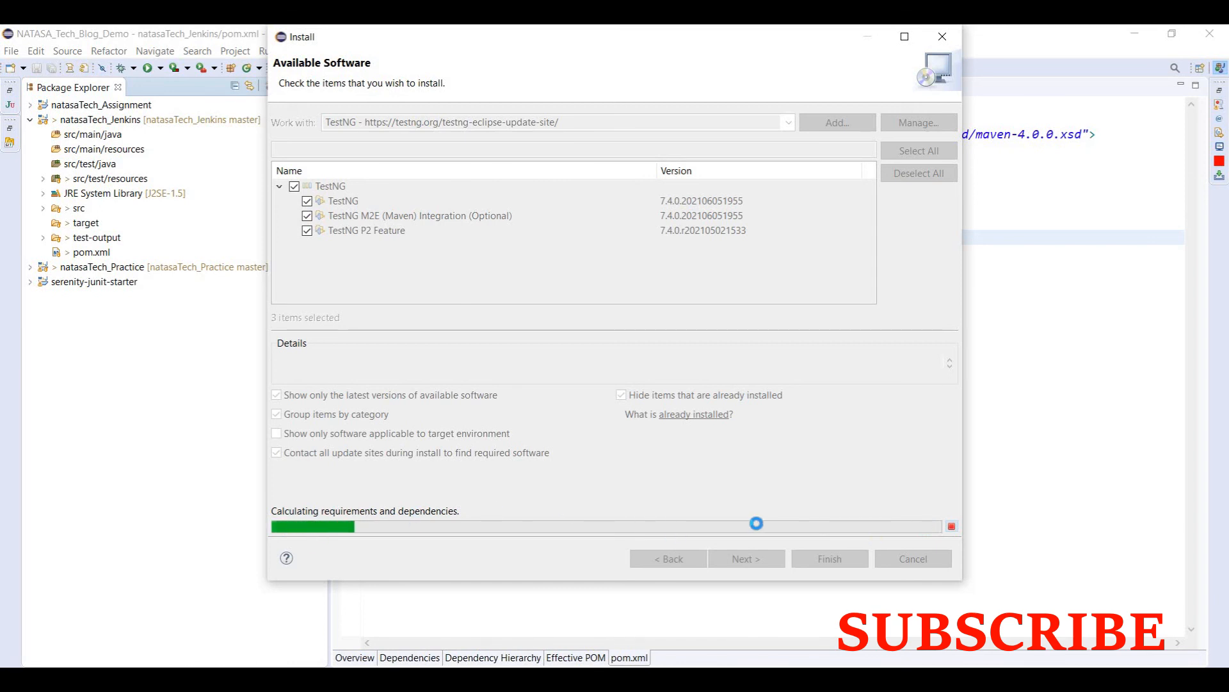
click(744, 558)
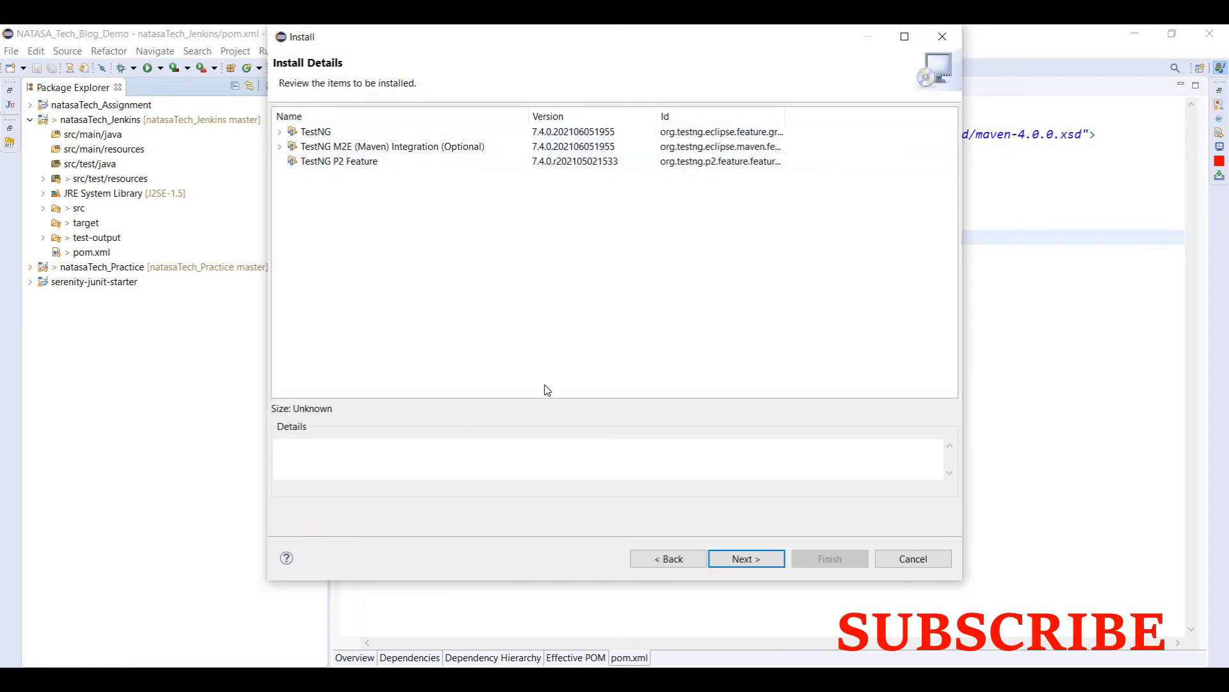
- Accept the Apache License agreement and finish to start the TestNG installation
click(745, 559)
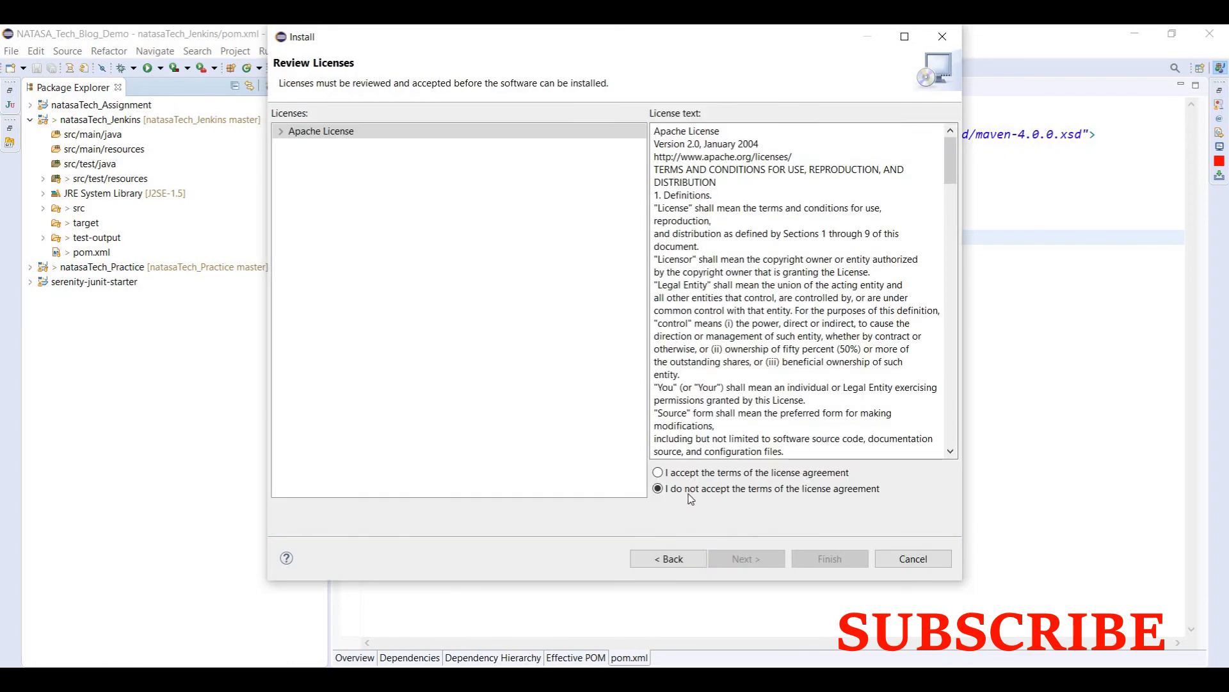
click(657, 472)
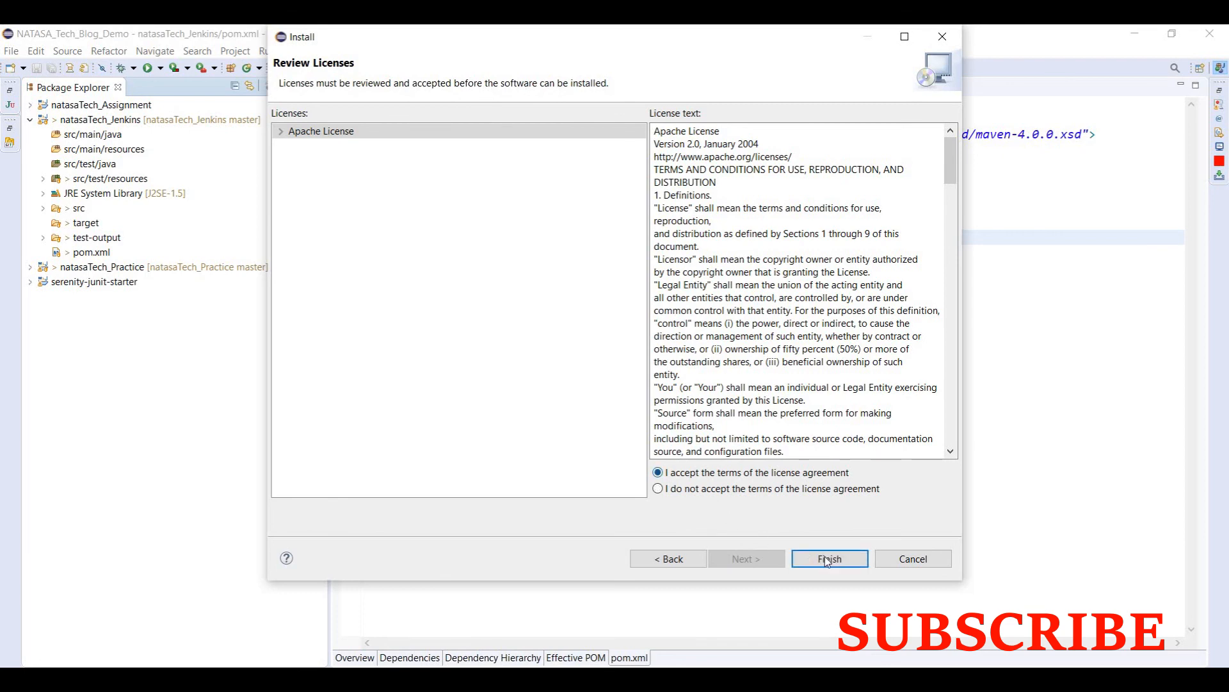
click(829, 558)
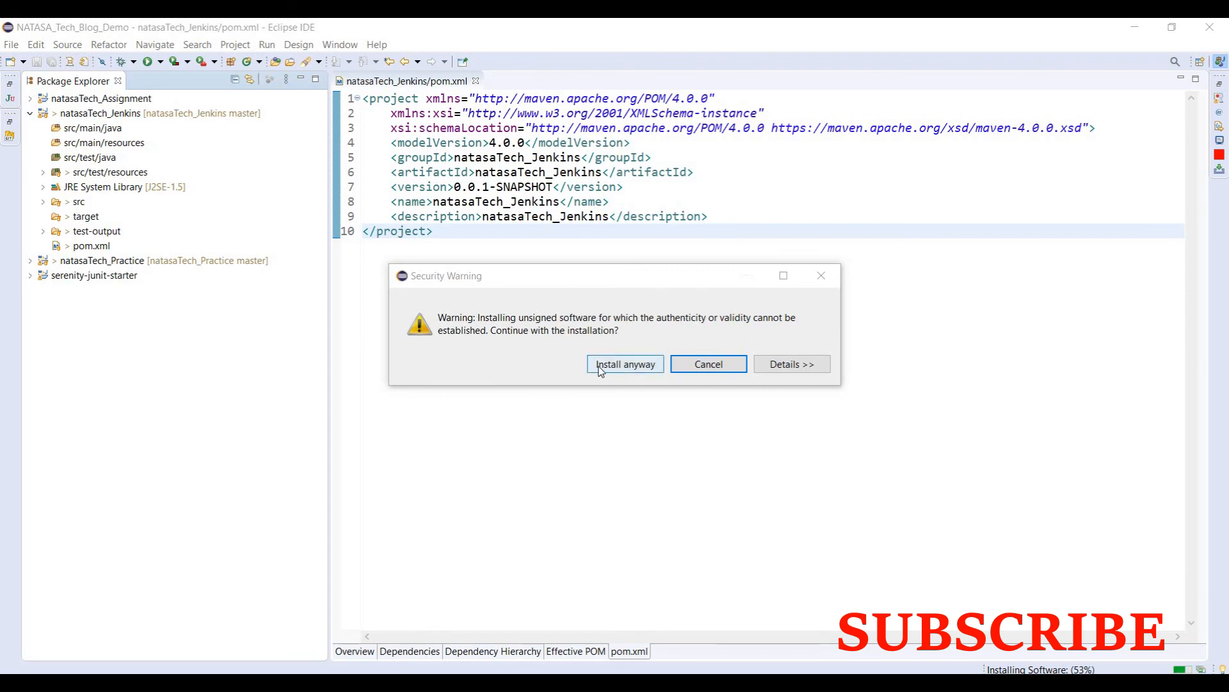
- Choose 'Install anyway' on the unsigned-software security warning
click(625, 363)
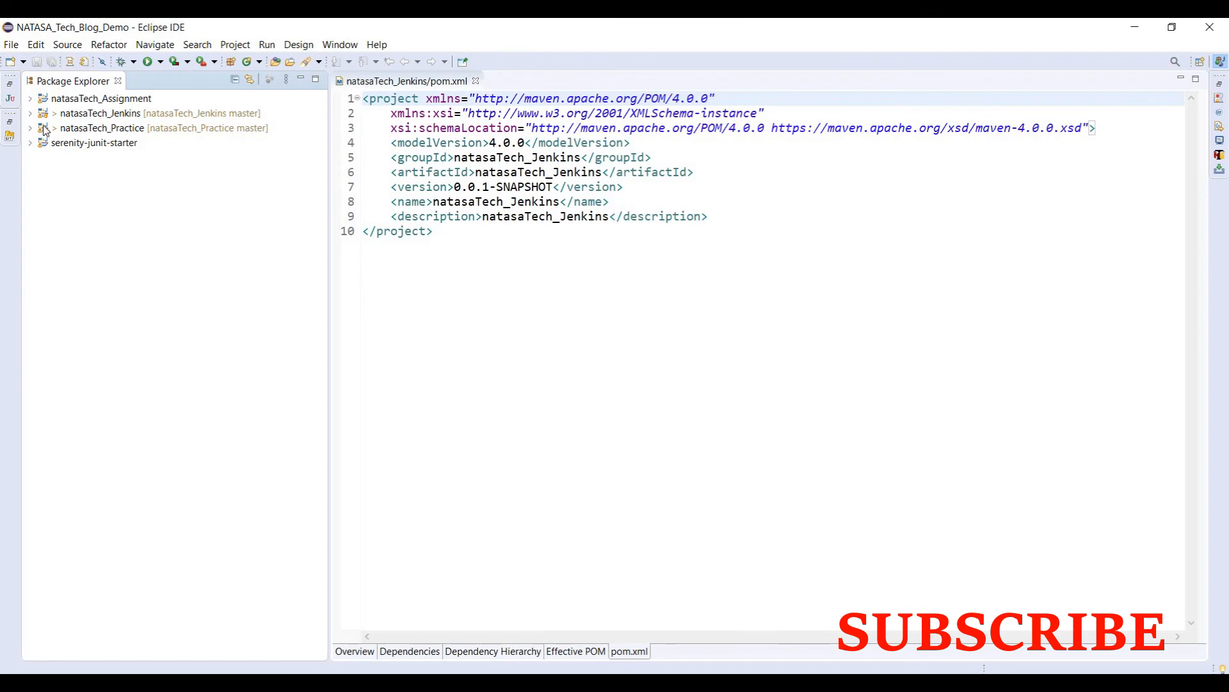
- Expand natasaTech_Jenkins and check its context menu for TestNG actions
click(30, 113)
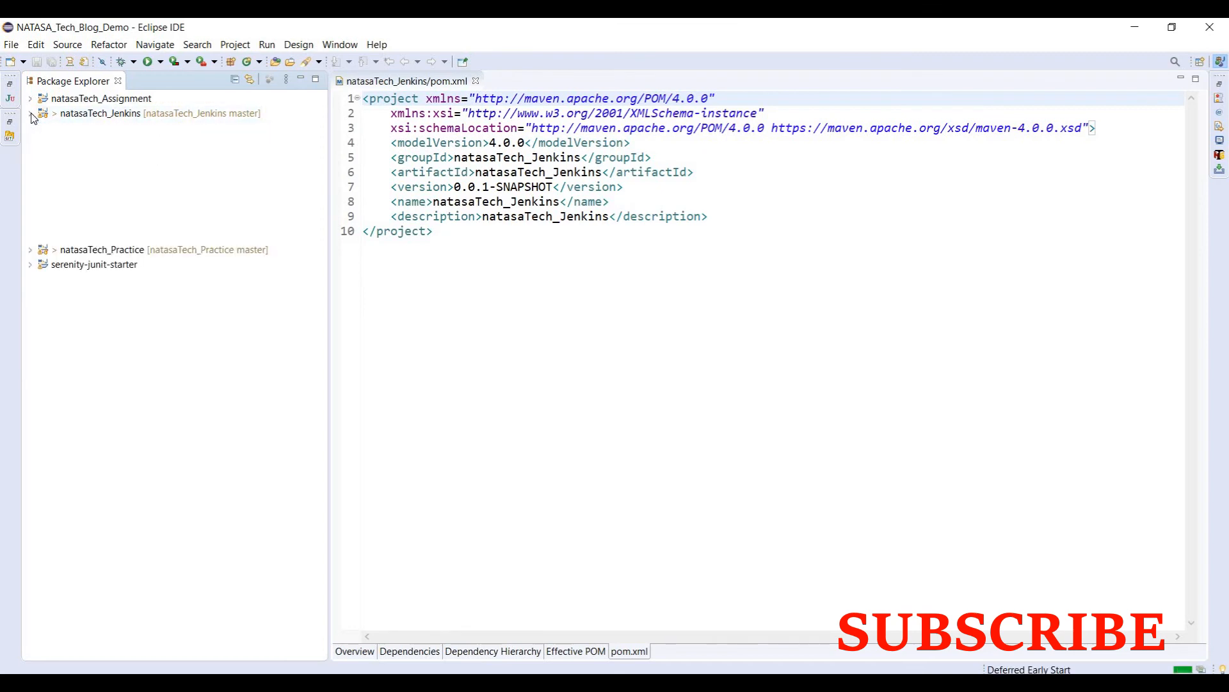
click(29, 112)
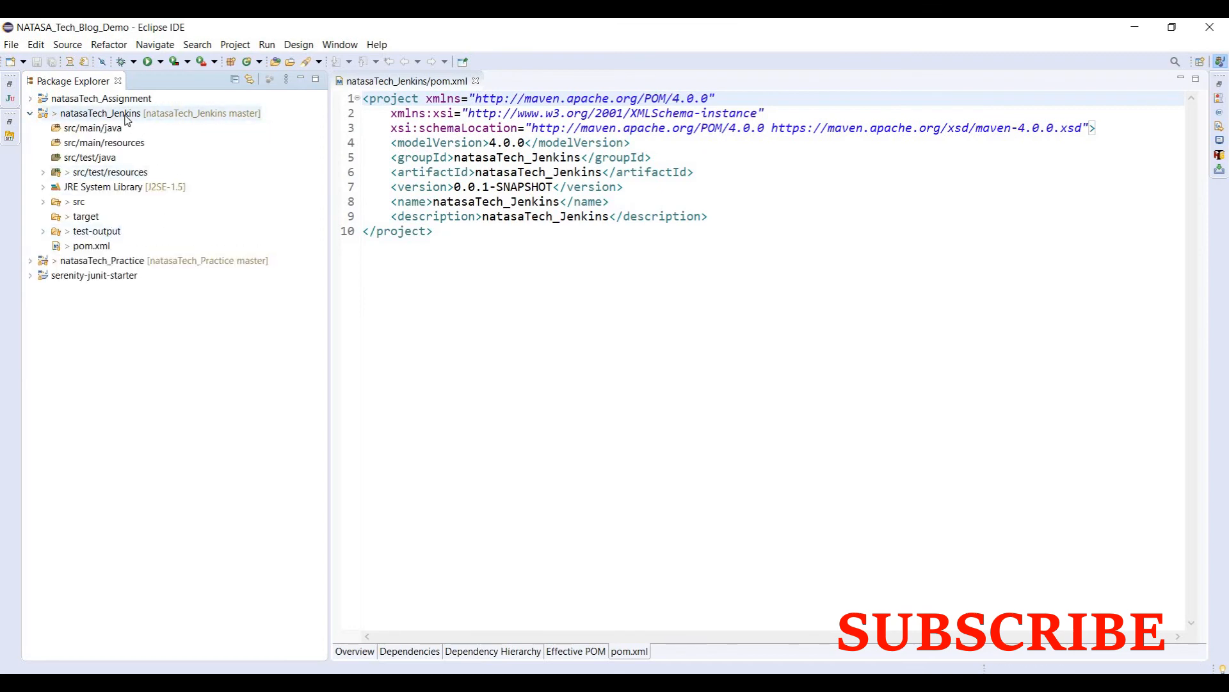
right_click(100, 113)
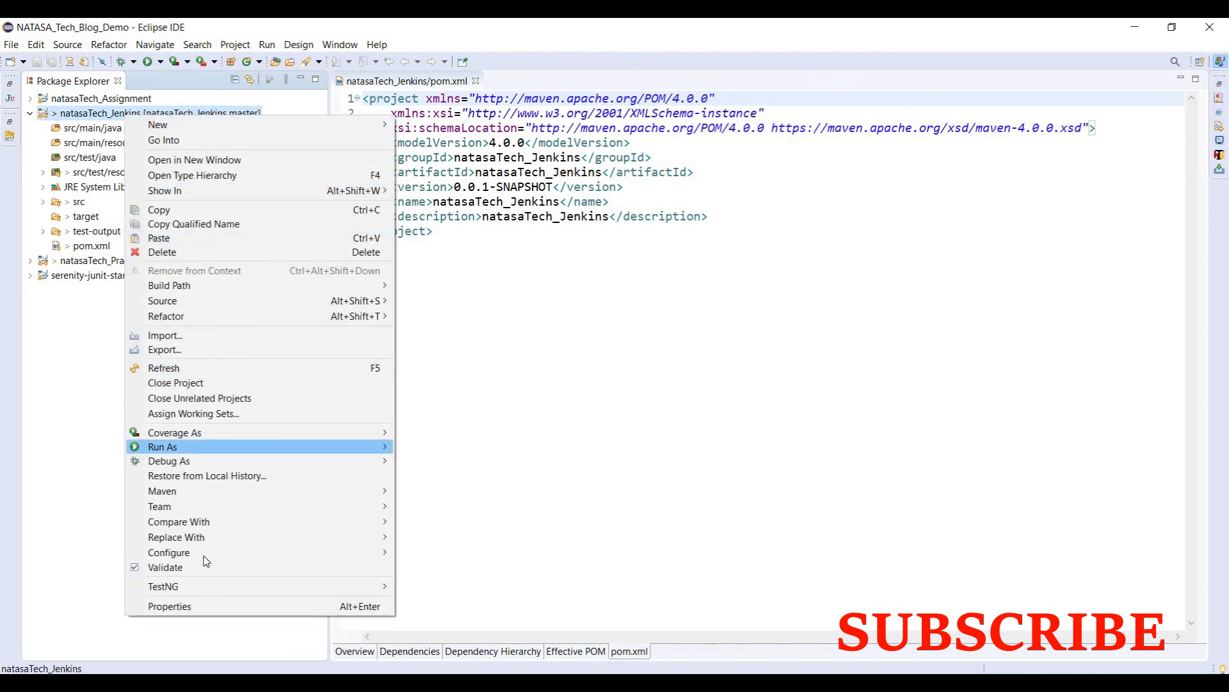
mouse_move(163, 586)
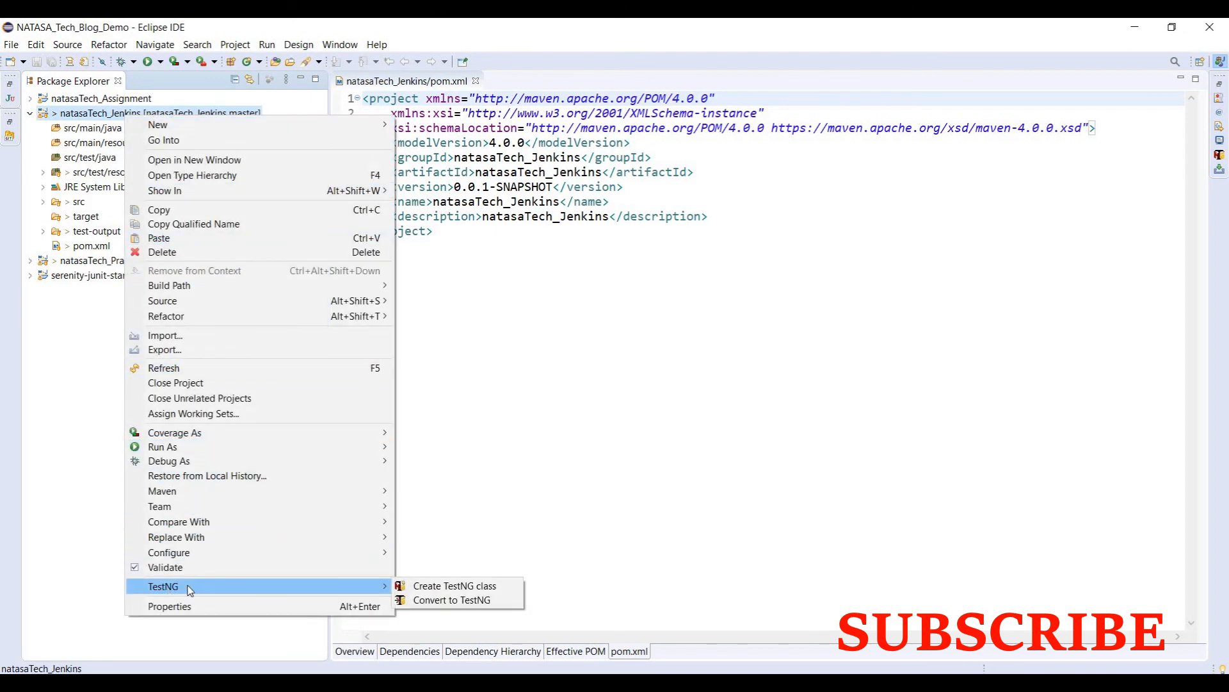
mouse_move(196, 486)
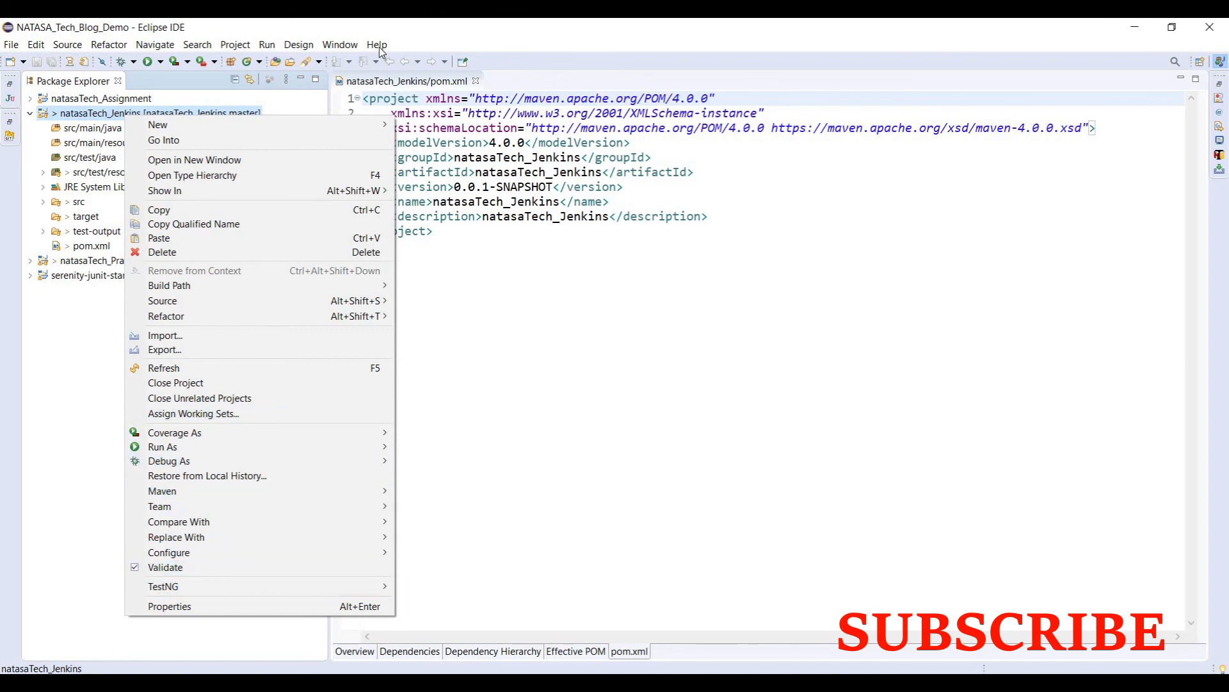
- Review the Installed Software list via Install New Software's 'already installed' link, then close it
click(377, 44)
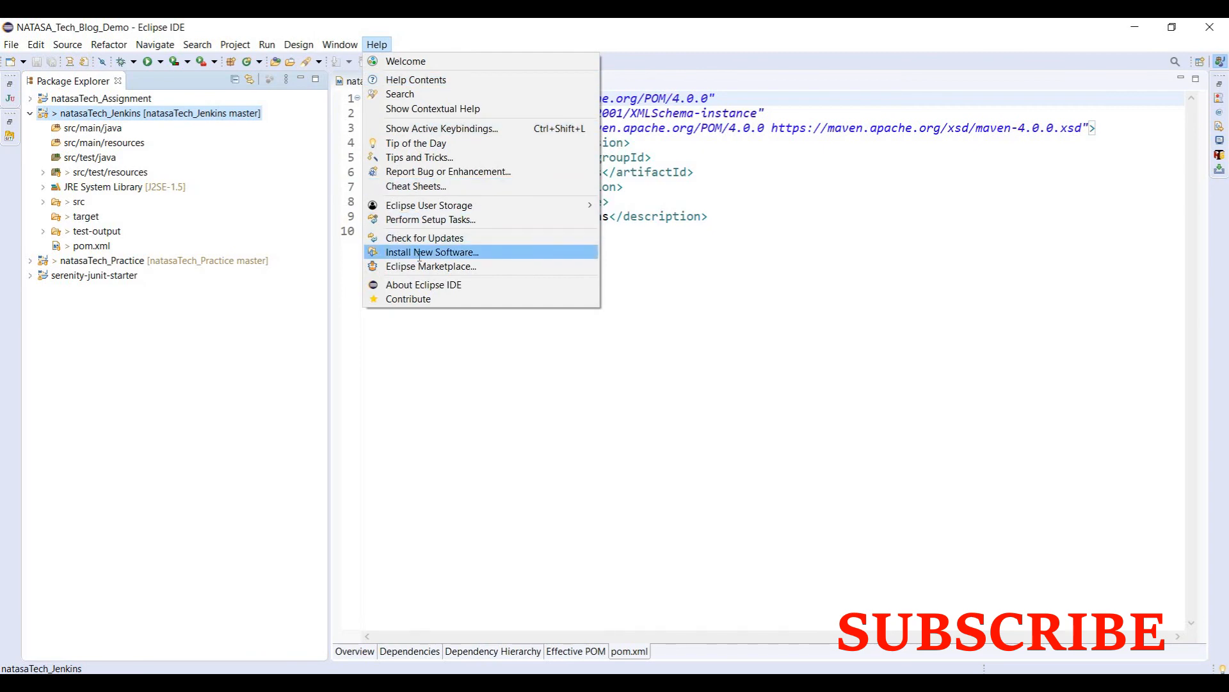
click(432, 252)
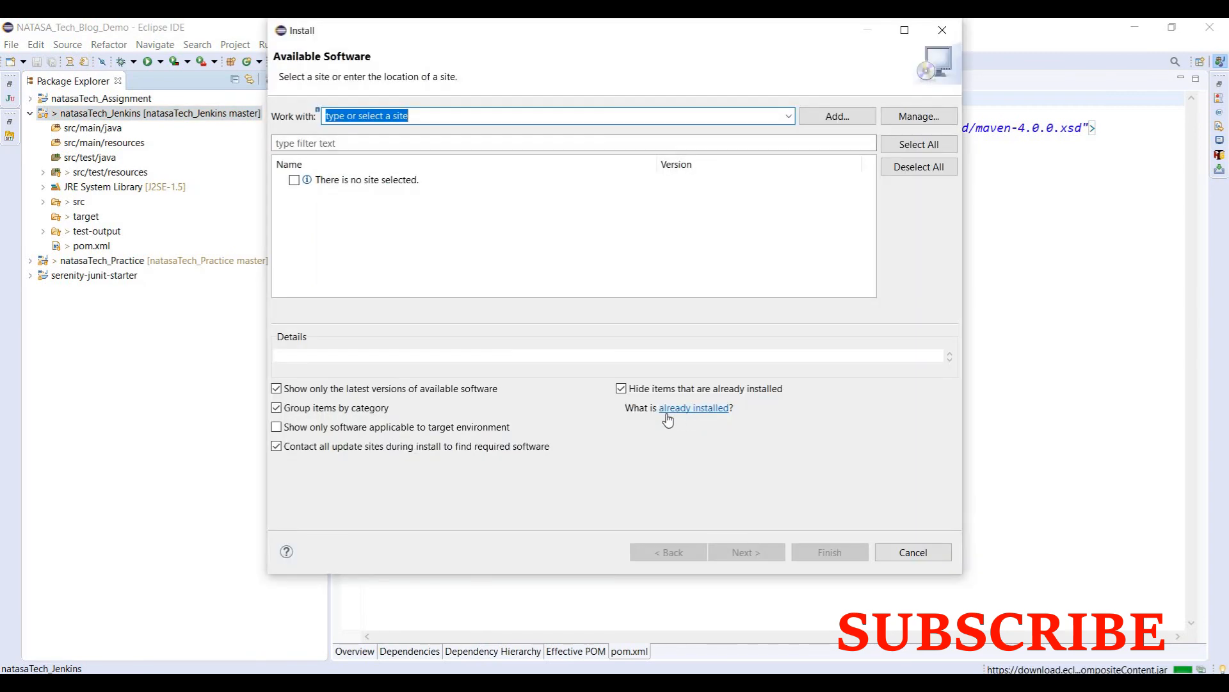
click(693, 407)
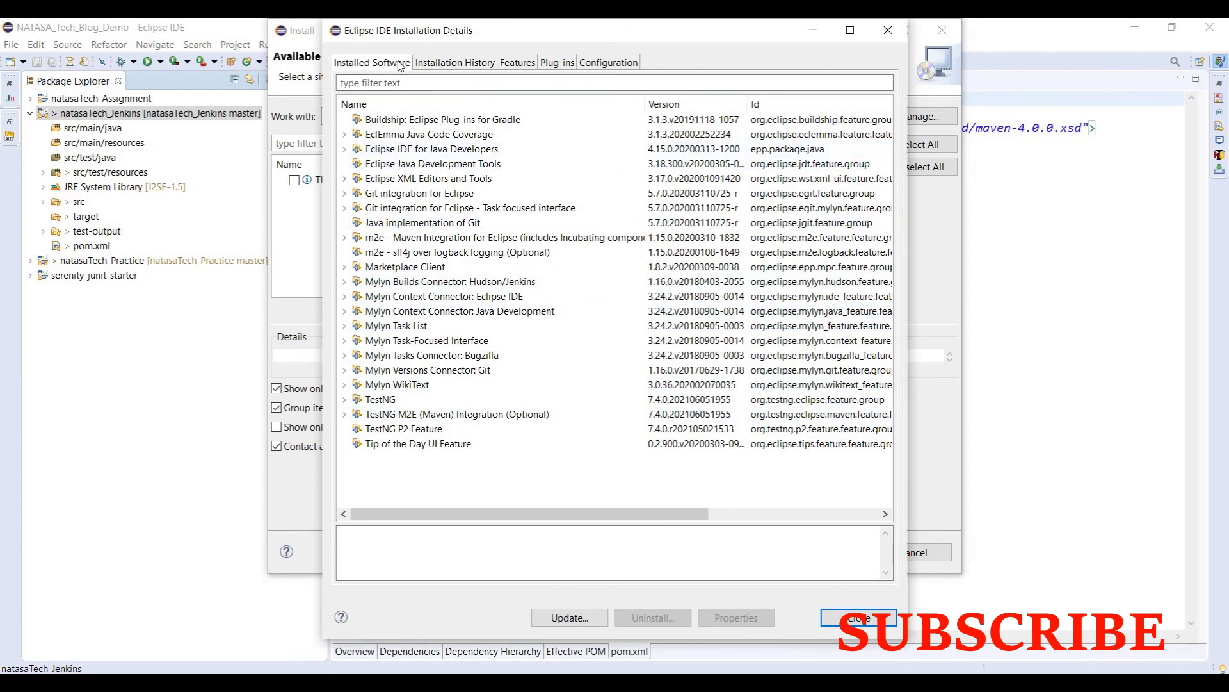
click(454, 415)
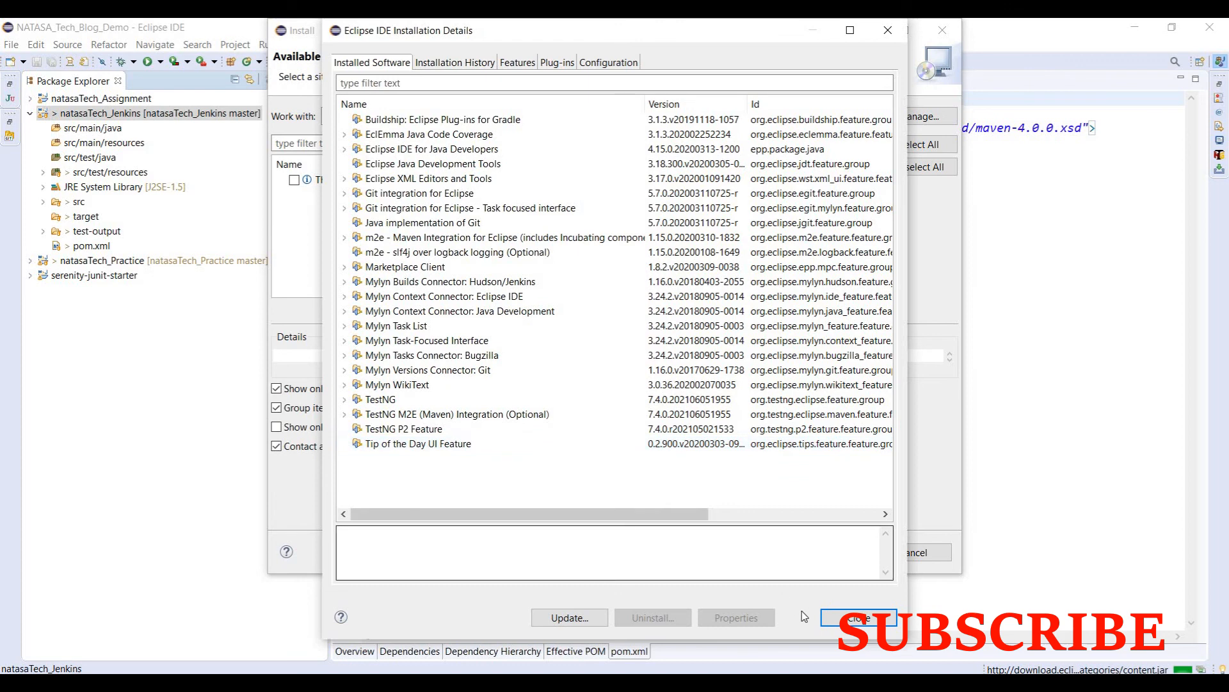
click(858, 617)
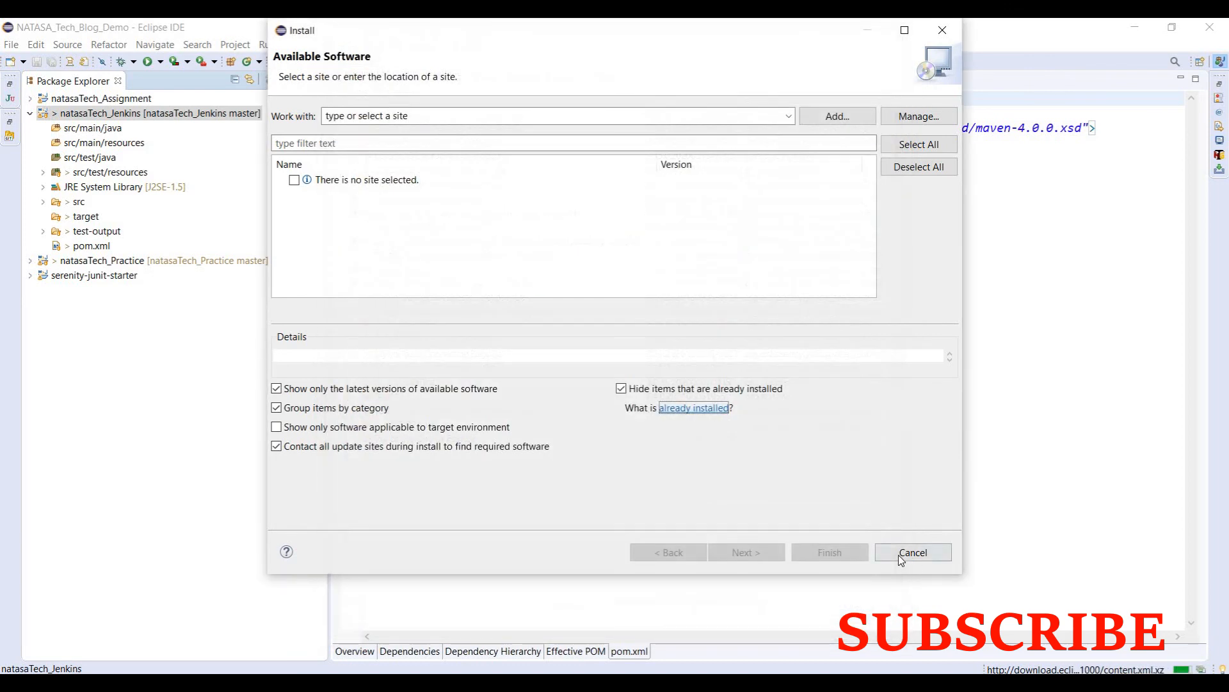